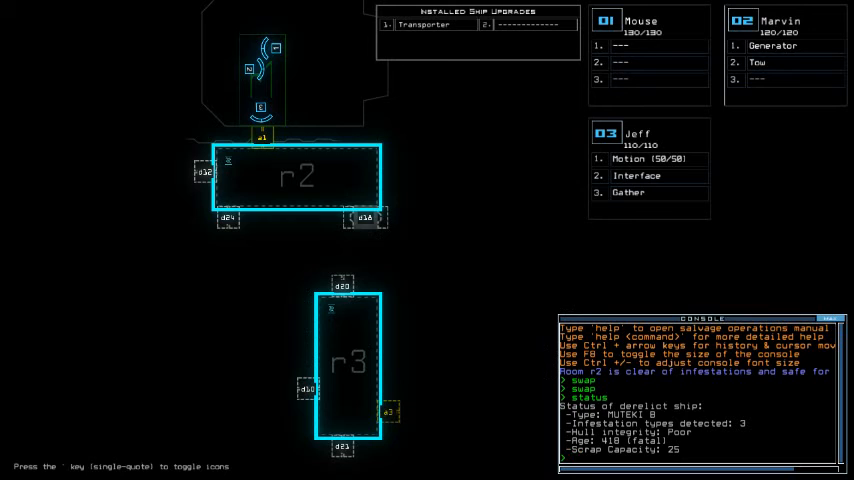
Transport drone 3 into room r3, gather scrap and power the generator
text(go)
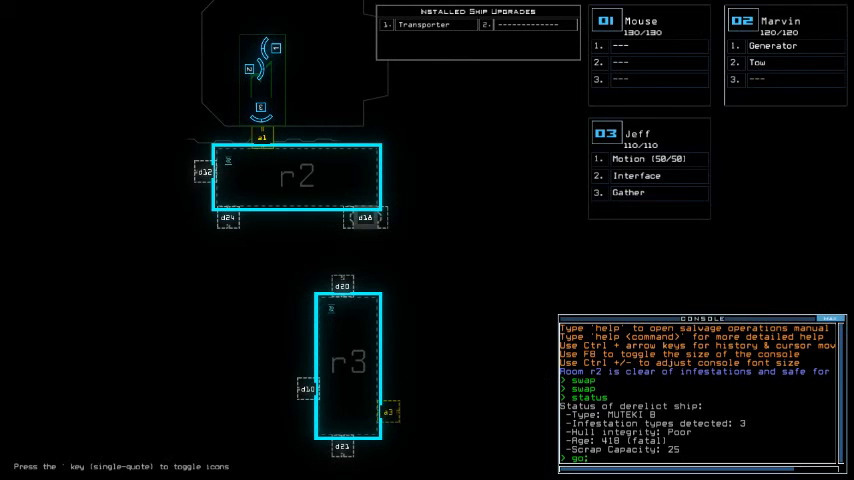
text(transport 3 r3)
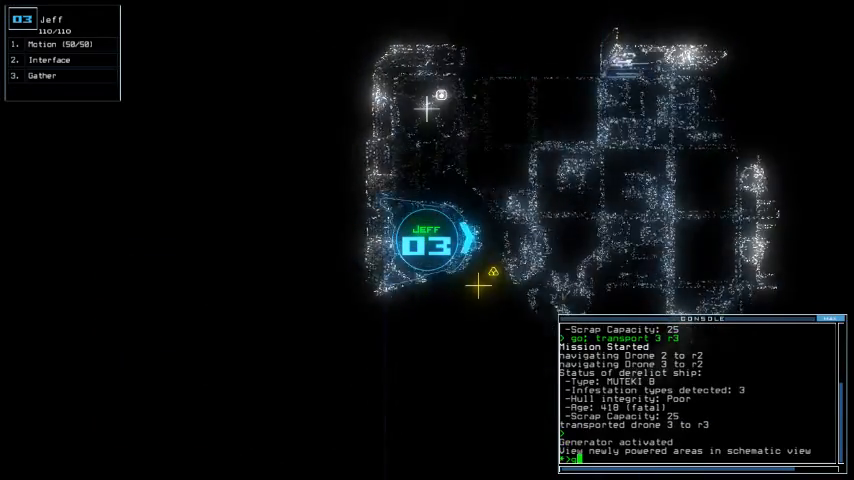
text(gg)
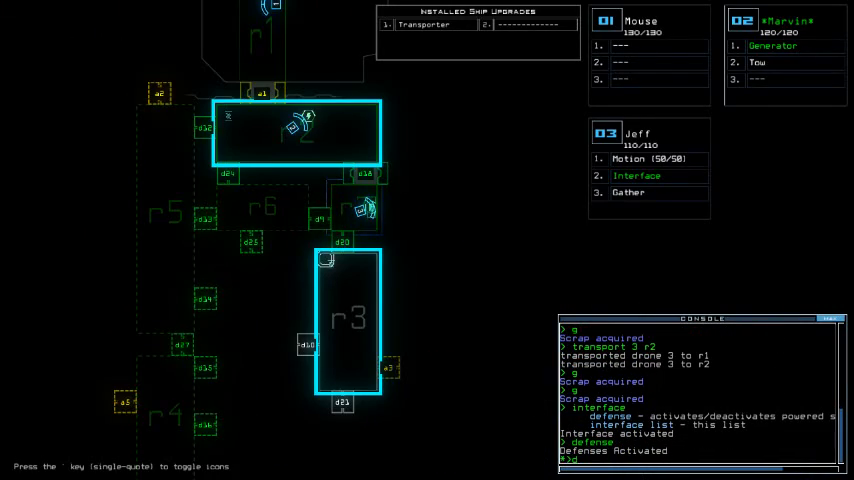
Run the defense and motion commands, revealing room r8, and re-activate the interface
text(defense)
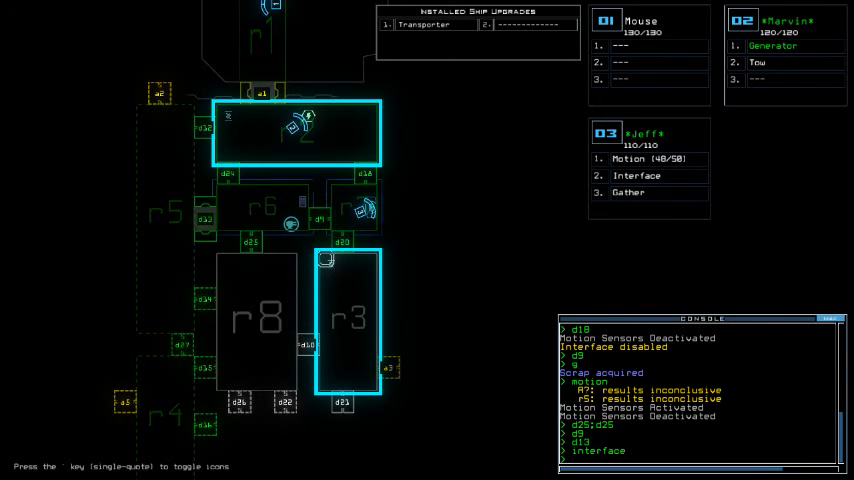
click(636, 176)
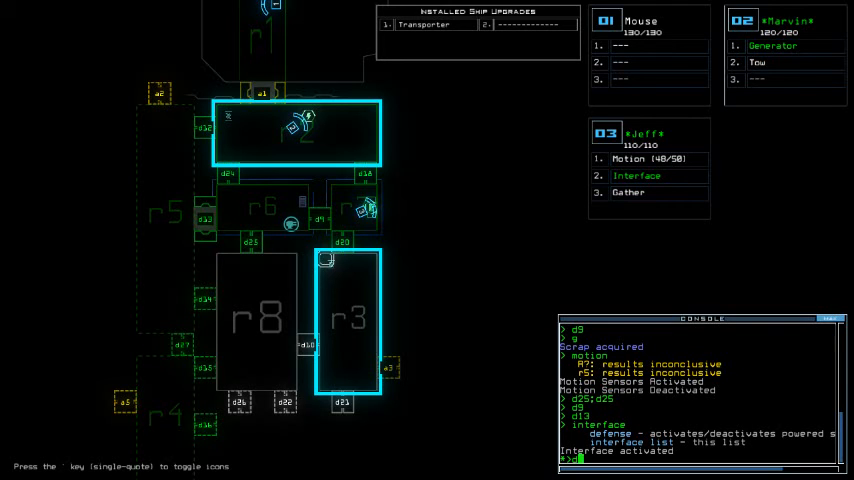
Trigger room r6's defenses, killing 28 enemies, and send the drones back toward r1
text(defense)
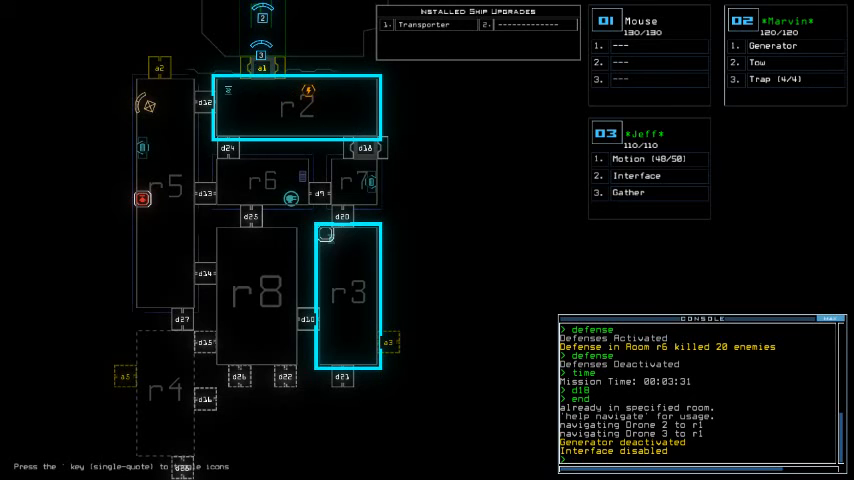
Re-dock the ship at airlock a5 and check the mission time
text(dock a5)
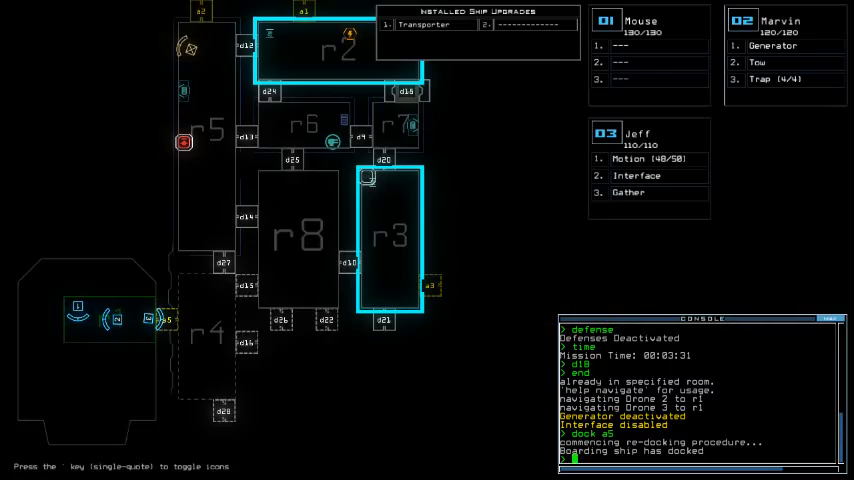
text(time)
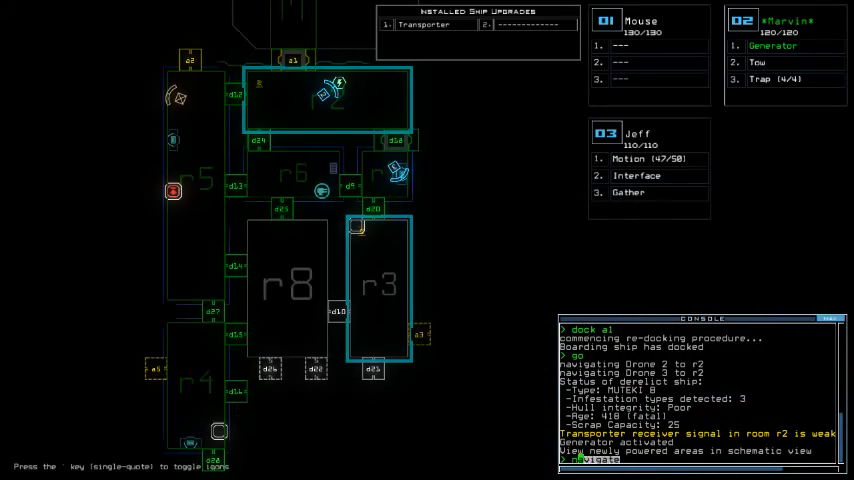
Activate the interface upgrade and switch on motion sensors, scanning room r2C
text(interface)
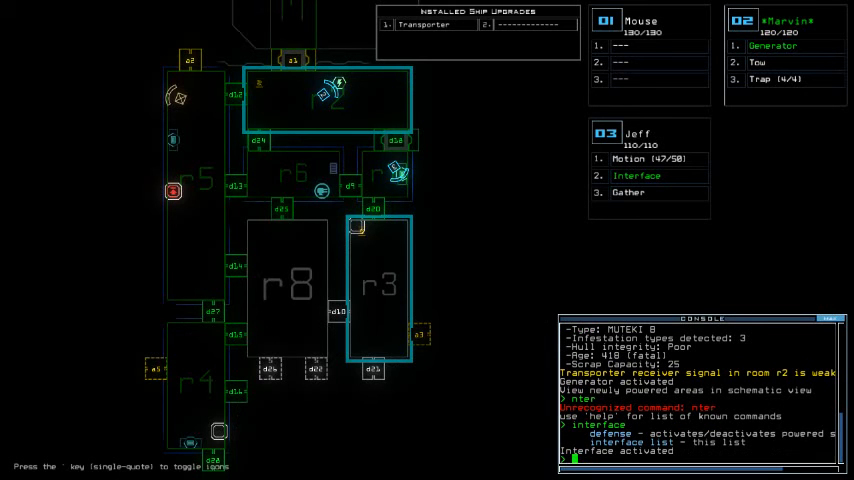
text(motion)
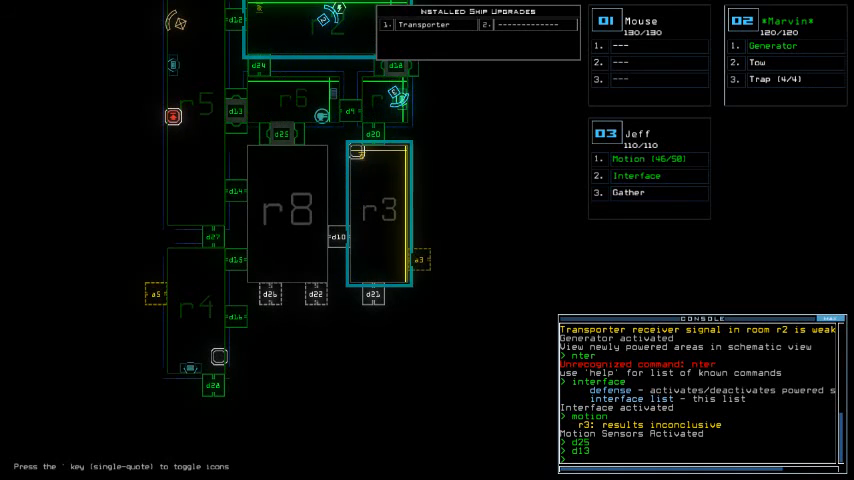
Check the time, close three doors and switch to drone 03's motion-sensor camera view
text(ti)
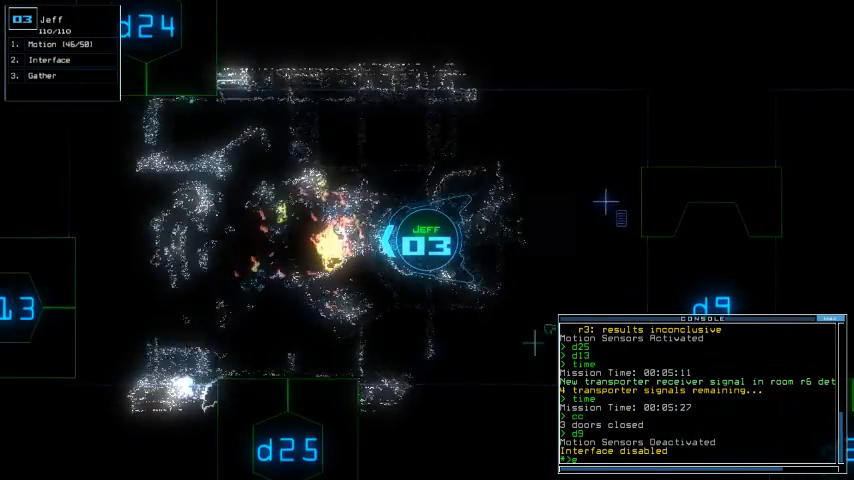
Return to the ship schematic and log navigation, derelict status and door closures
key(')
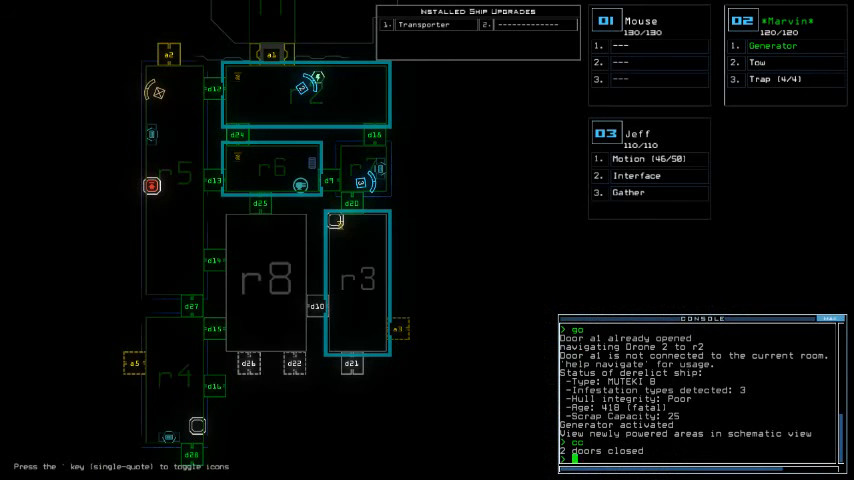
Run a motion scan of the derelict's rooms from the console
text(motion)
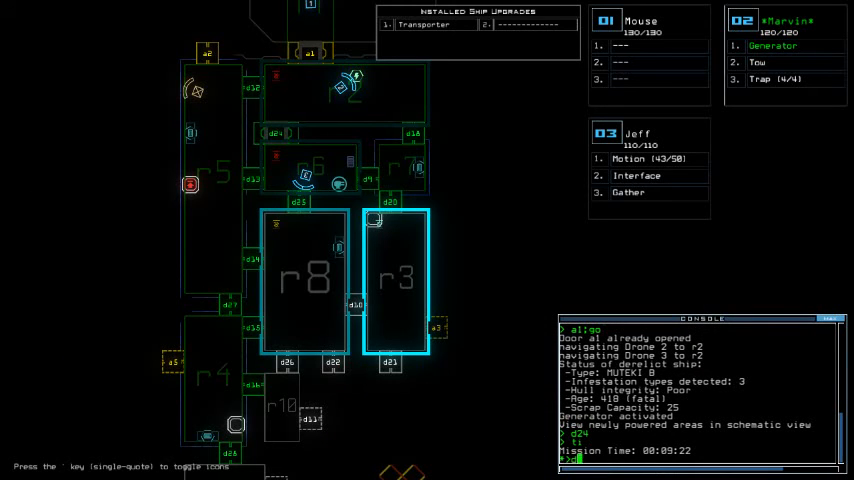
Toggle doors d25 and d15, leaving room r3 outlined with hit-chance warnings listed
text(d25 d15)
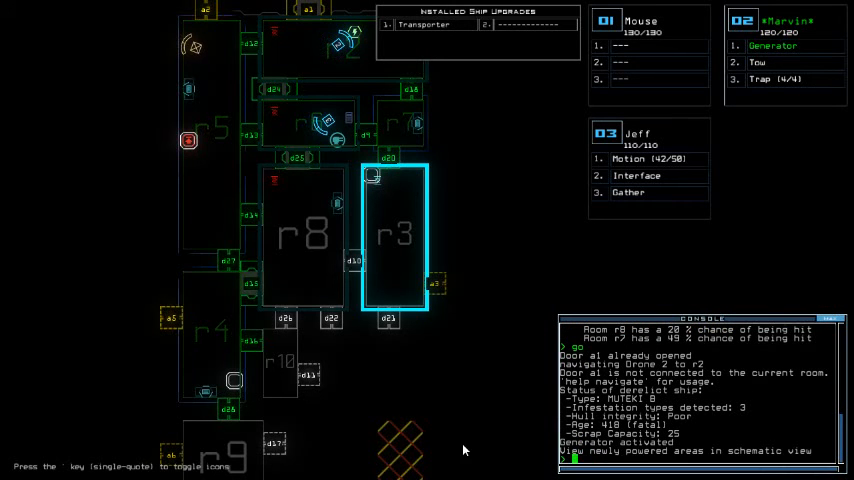
Navigate drone 3 toward r3 and dock the ship at r5 to gather fuel
text(navigate 3)
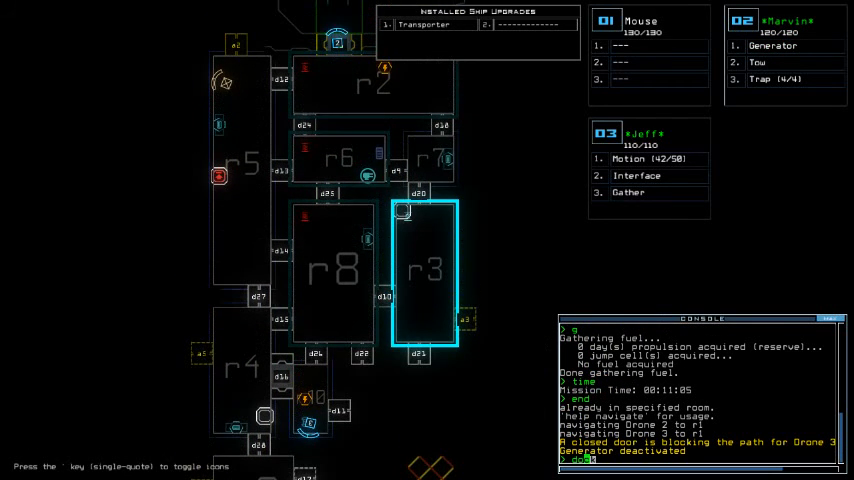
text(dock r5)
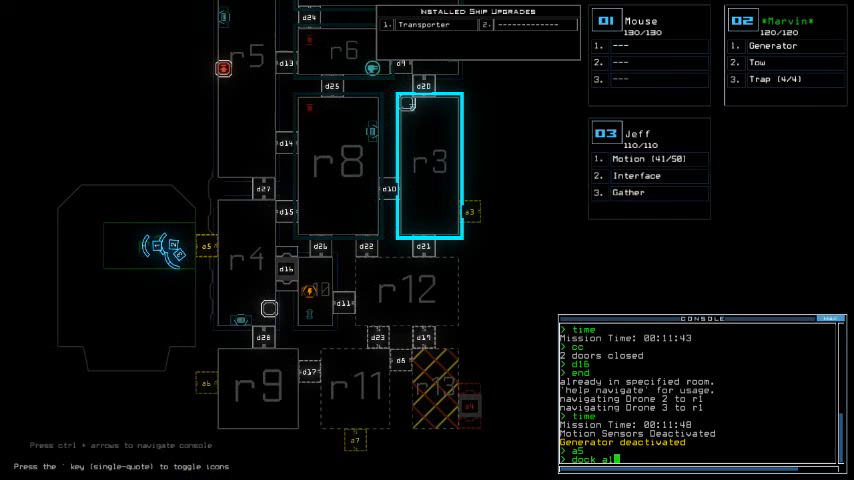
Scroll the view while drones 2 and 3 finish navigating to the area near door d11
scroll(down, 3)
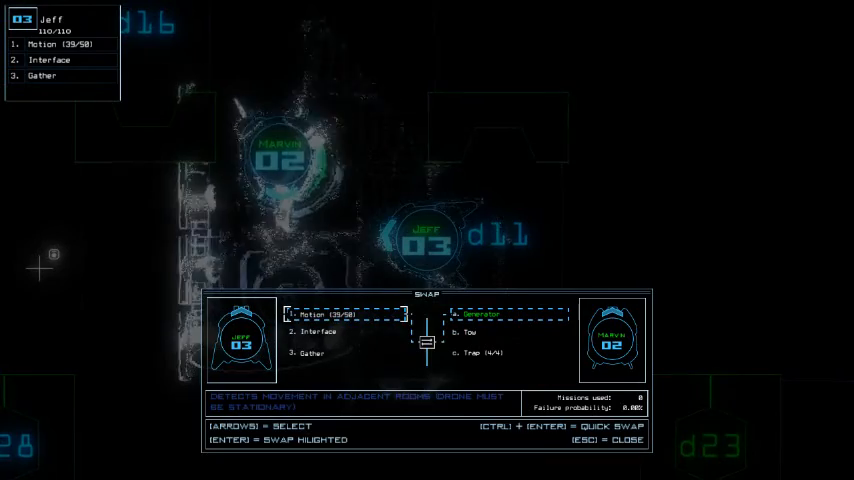
key(Down)
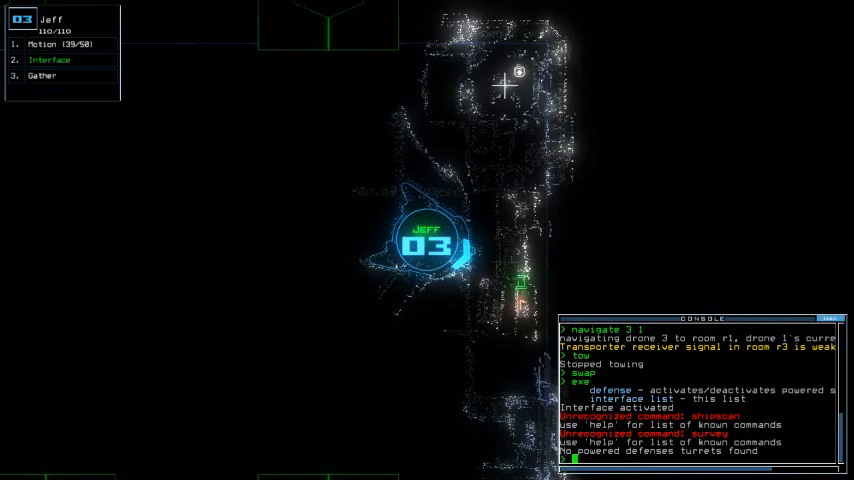
Leave drone 3's camera feed and return to the ship schematic
key(')
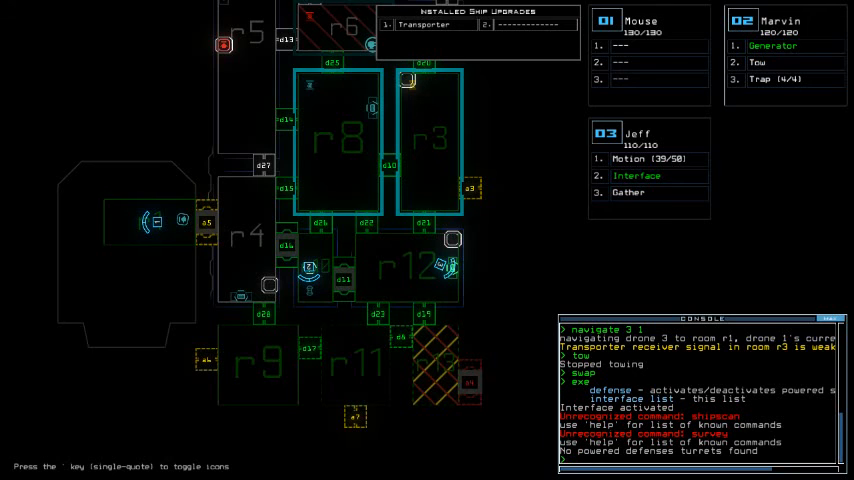
Begin the console command sending drone 2 to r1 and deactivating the generator
text(a5)
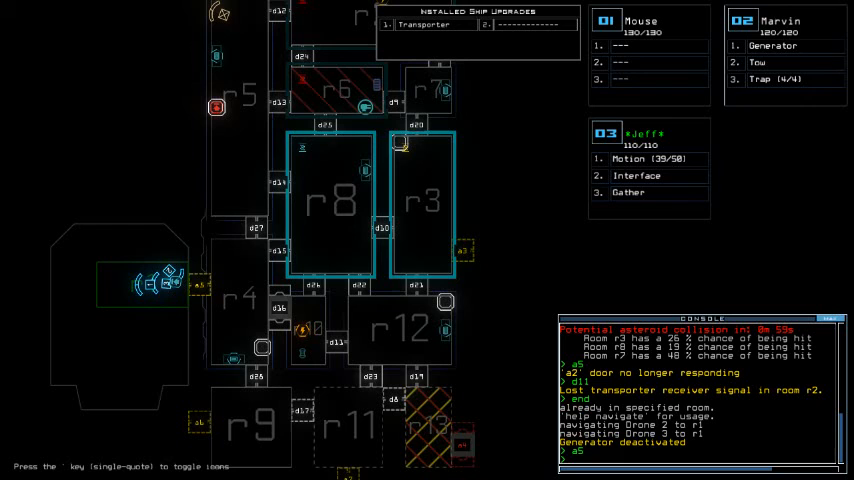
mouse_move(214, 262)
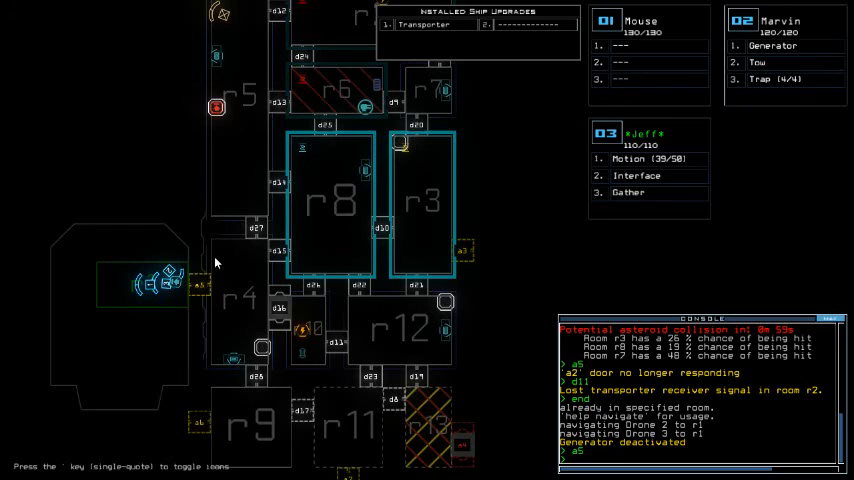
mouse_move(358, 420)
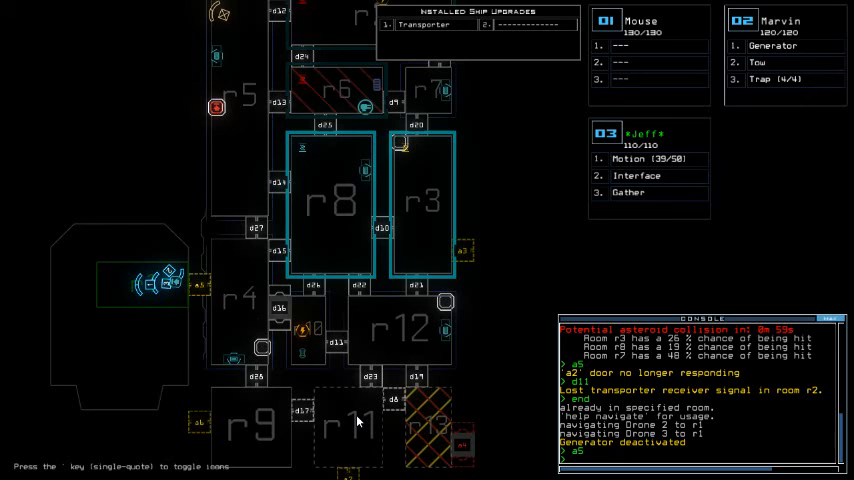
mouse_move(250, 450)
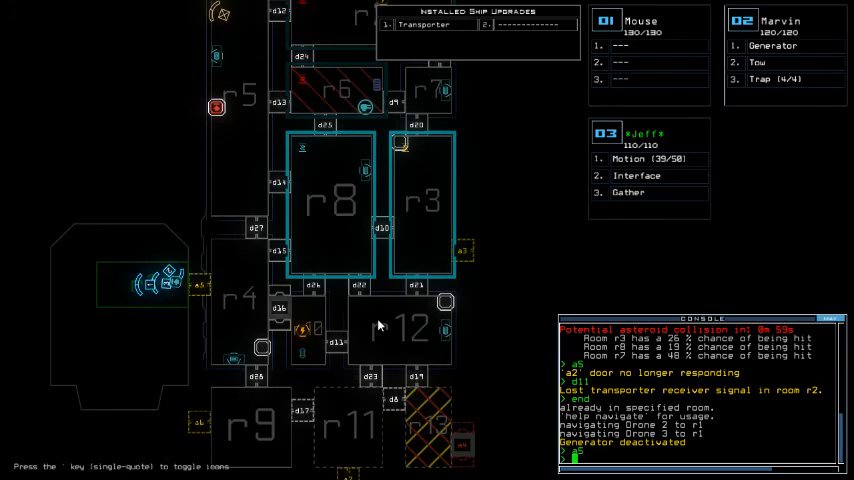
mouse_move(292, 316)
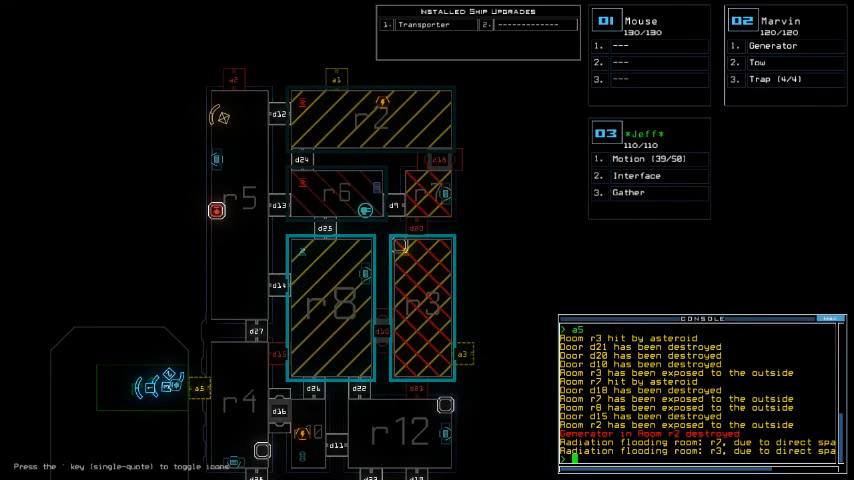
Scroll the console log as radiation floods r2 and r8 and all traps detonate
scroll(down, 3)
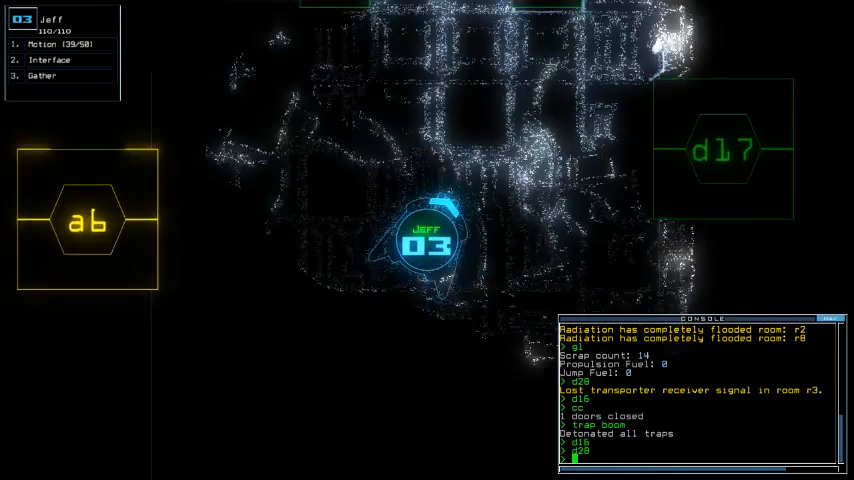
Return from drone 3's feed to the ship map before sending it to r1 to dock
key(')
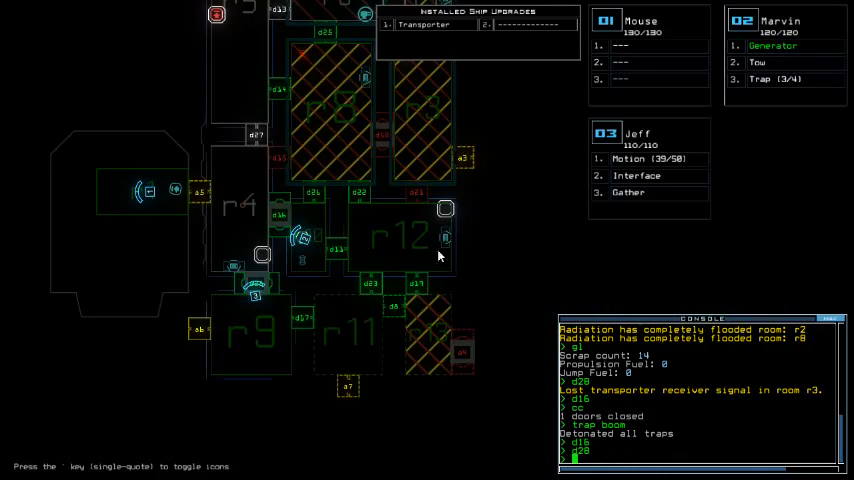
mouse_move(344, 356)
text(d2)
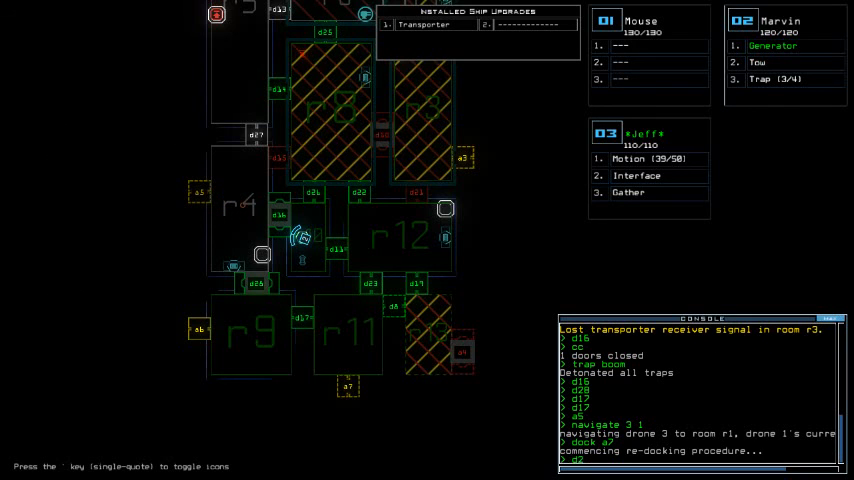
Dismiss the current view with Escape before opening room r11's doors
key(Escape)
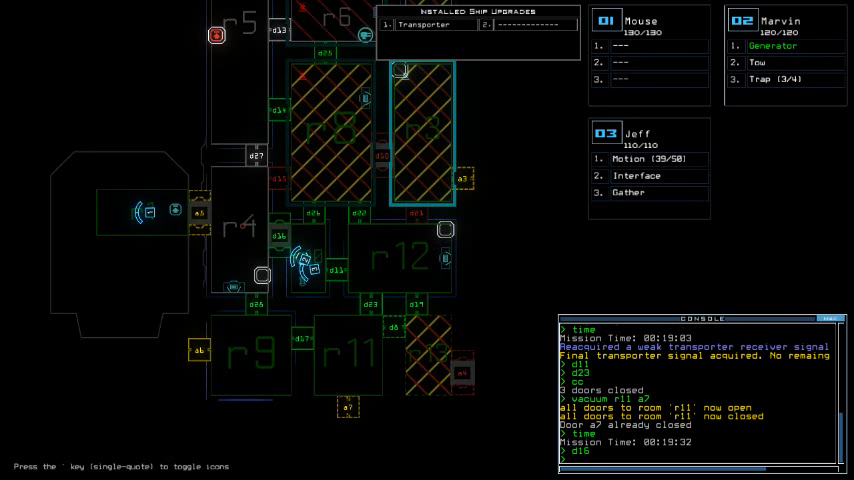
Run 'vacuum r11', 'dock a5' and 'interface' in the console before recalling drones 2 and 3
text(vacuum r11)
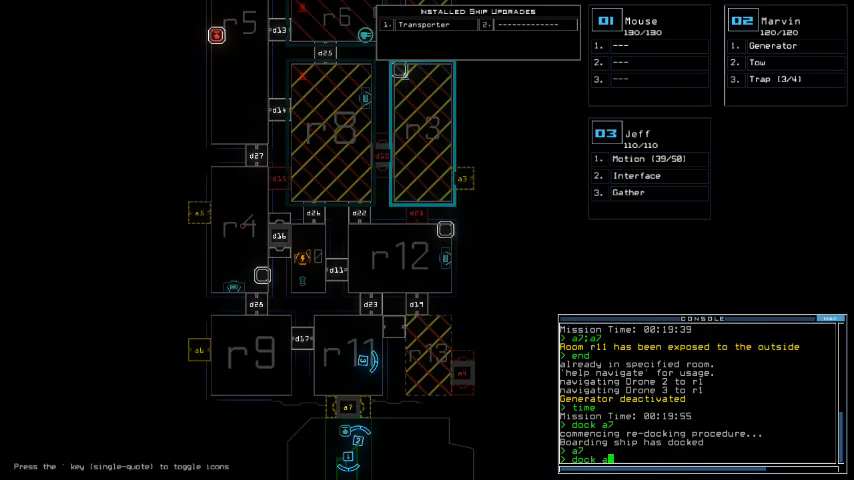
text(dock a5)
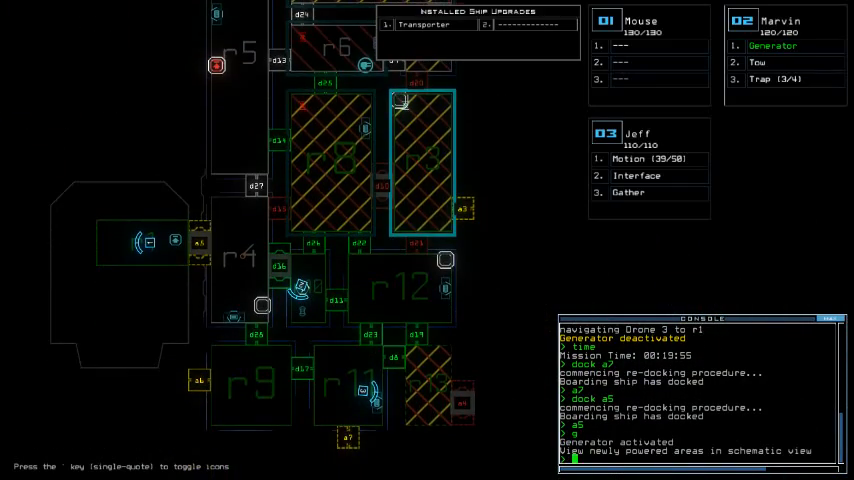
text(interface)
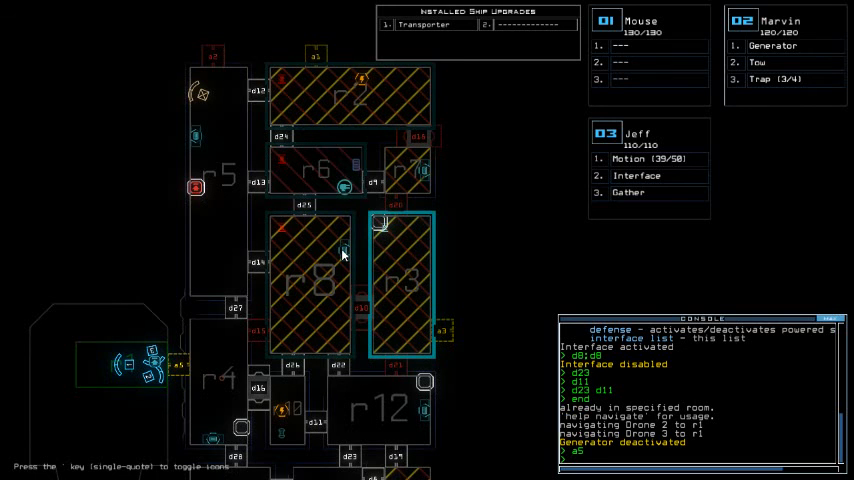
mouse_move(456, 264)
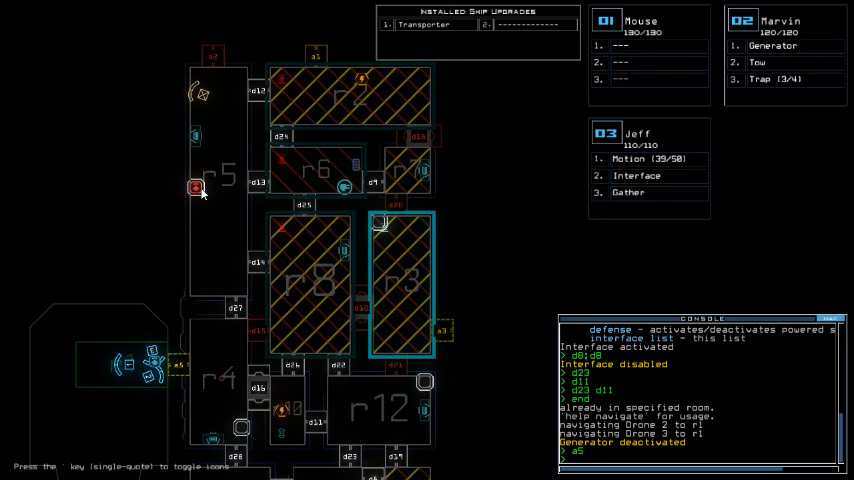
mouse_move(106, 180)
text(out)
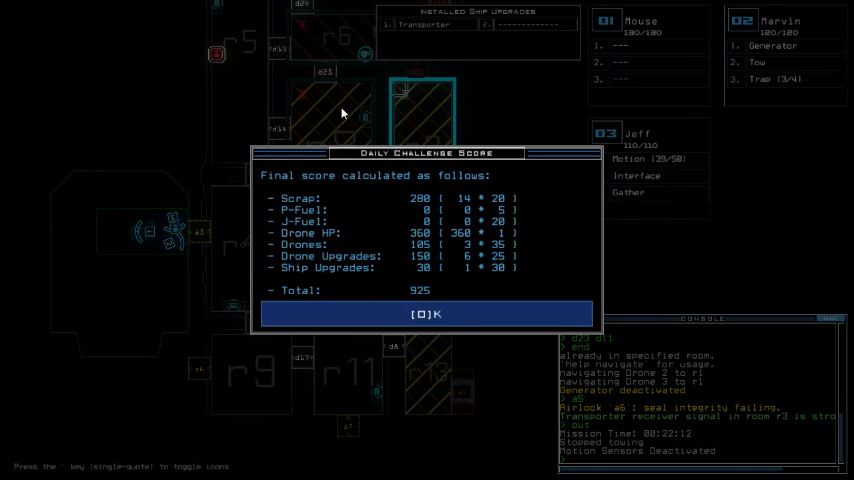
mouse_move(488, 56)
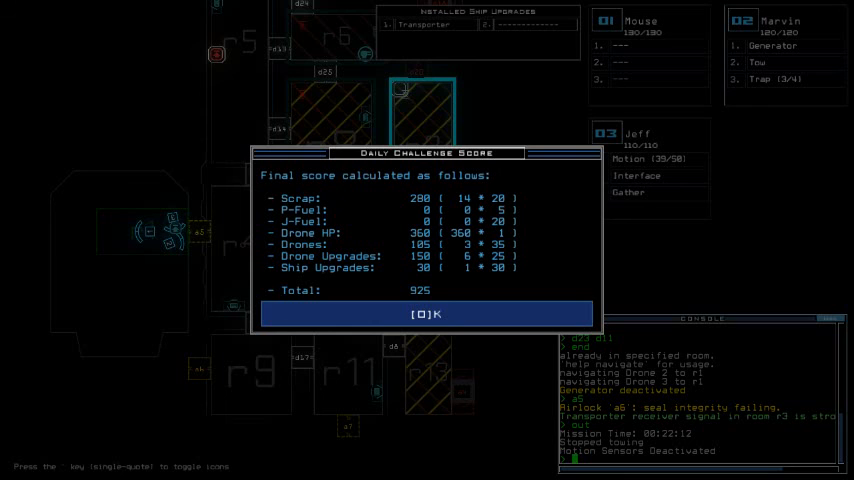
Accept the 925-point daily challenge score breakdown and continue
click(424, 314)
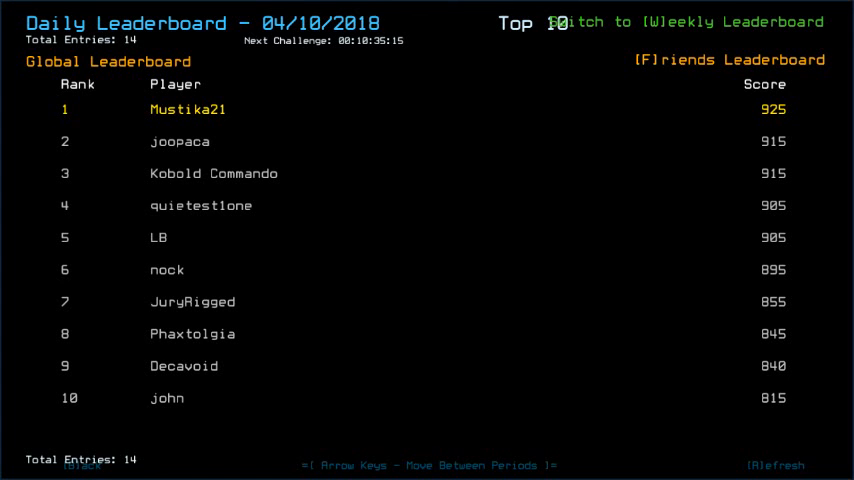
Switch from the global to the friends daily leaderboard, still topped by 925
click(728, 60)
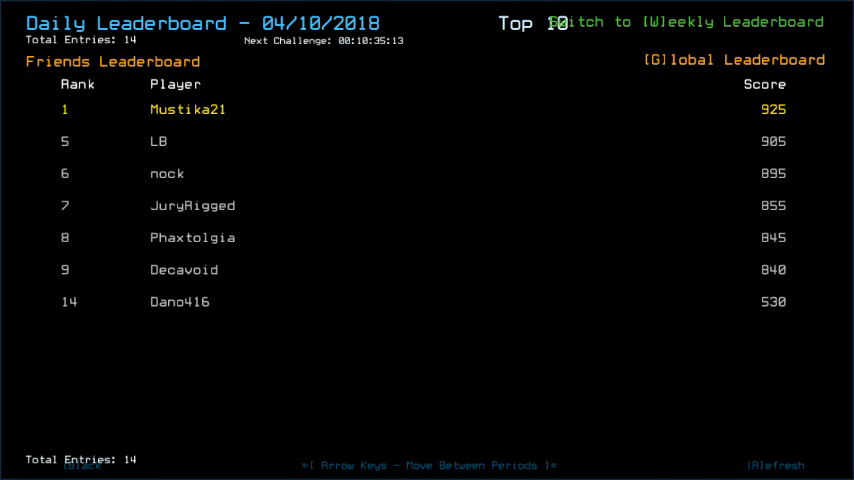